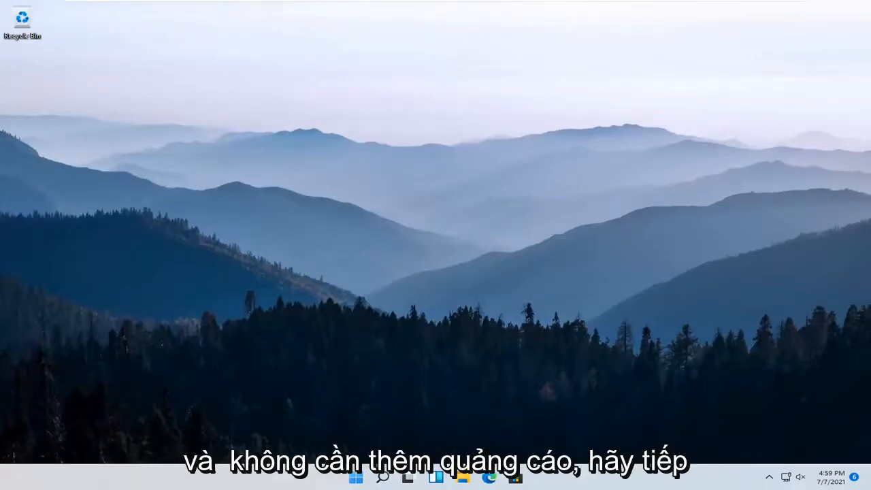
mouse_move(667, 337)
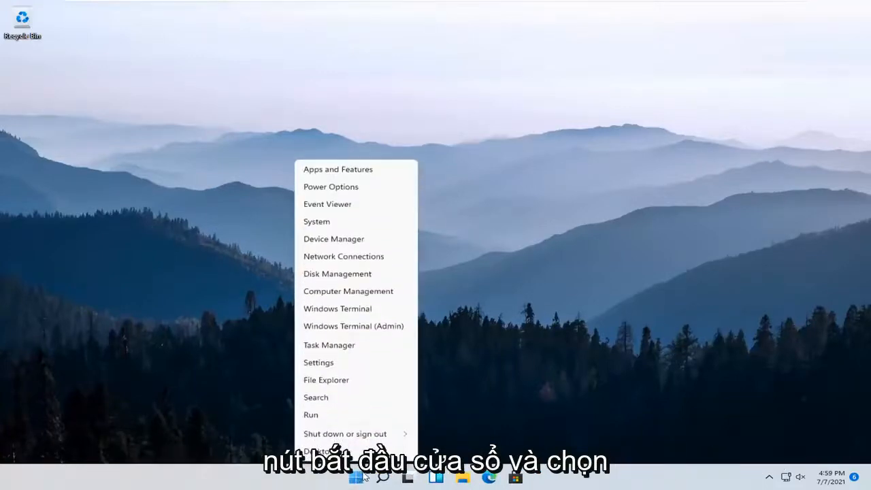
- Launch Windows 11 Settings from the Quick Link menu to reach the Accounts page
click(318, 362)
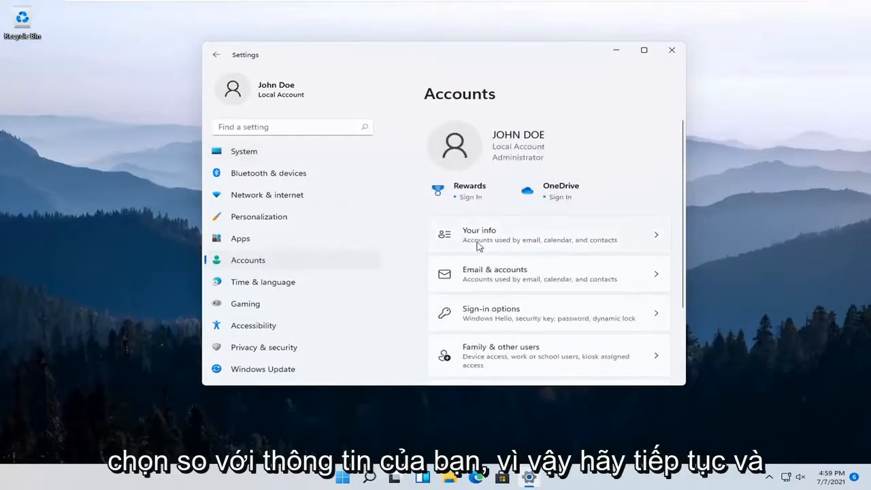
mouse_move(503, 248)
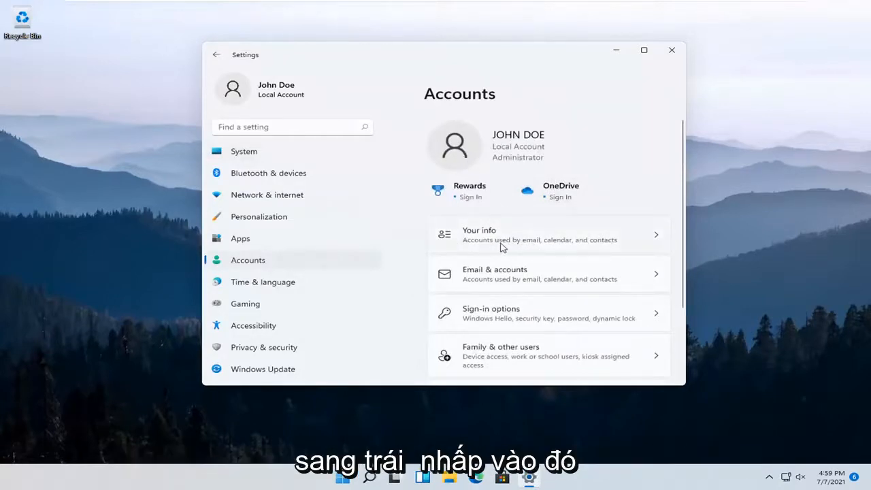
- Open the Your info entry on the Accounts page to show account photo options
click(540, 235)
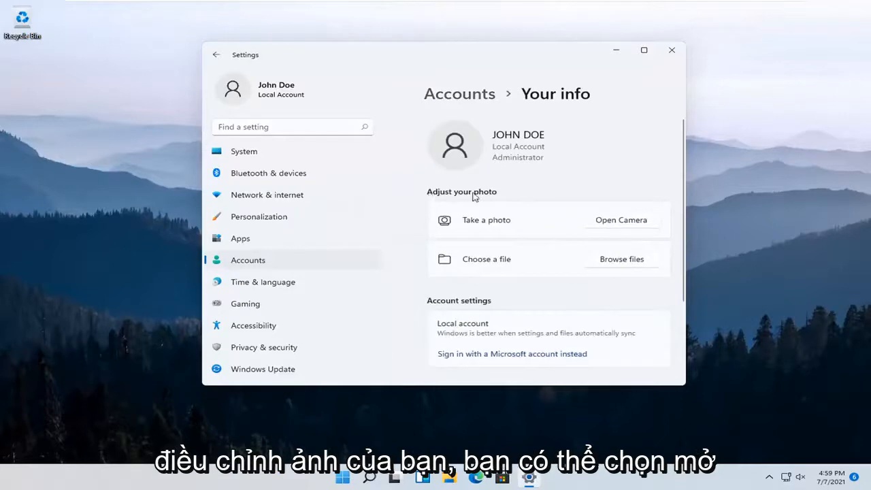
mouse_move(621, 227)
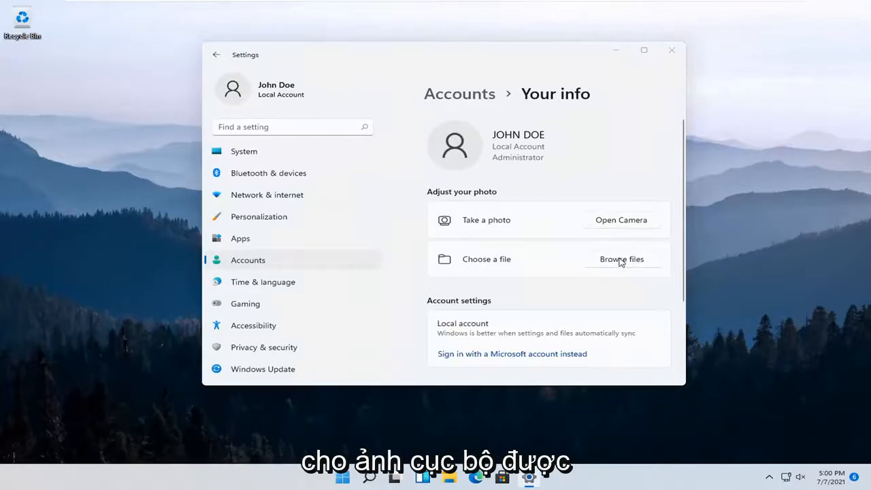
click(621, 259)
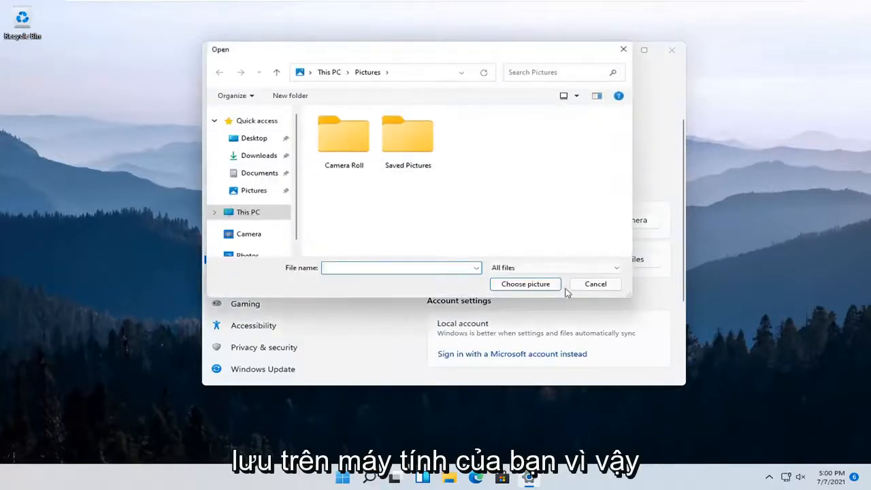
click(595, 284)
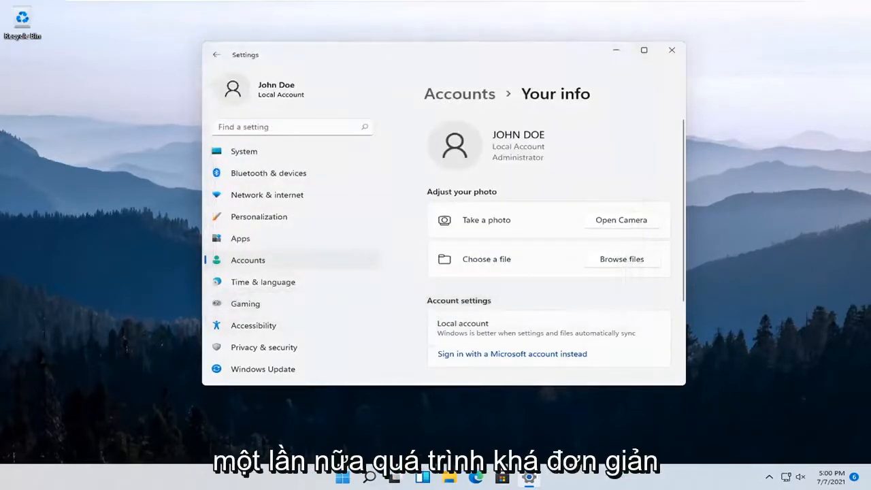